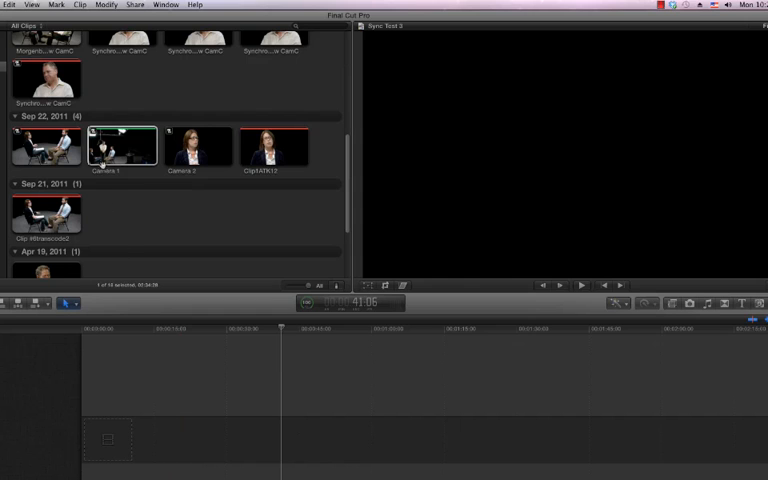
# Preview the Camera 1 clip, then the Camera 2 clip in the event browser.
pyautogui.click(122, 146)
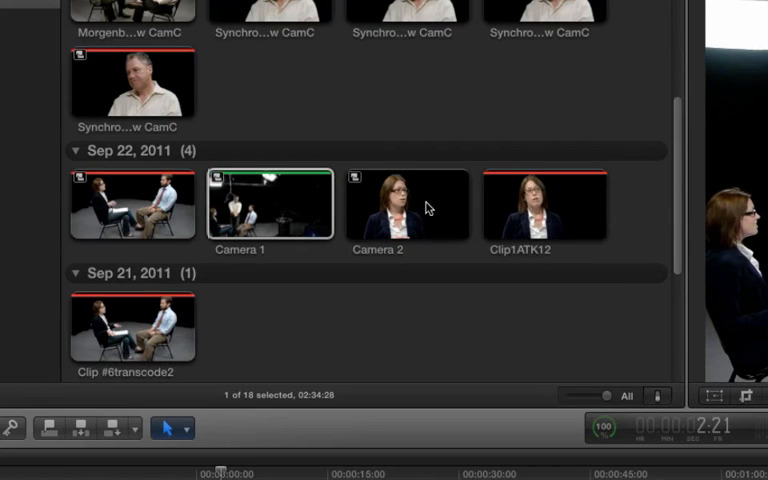
pyautogui.click(408, 204)
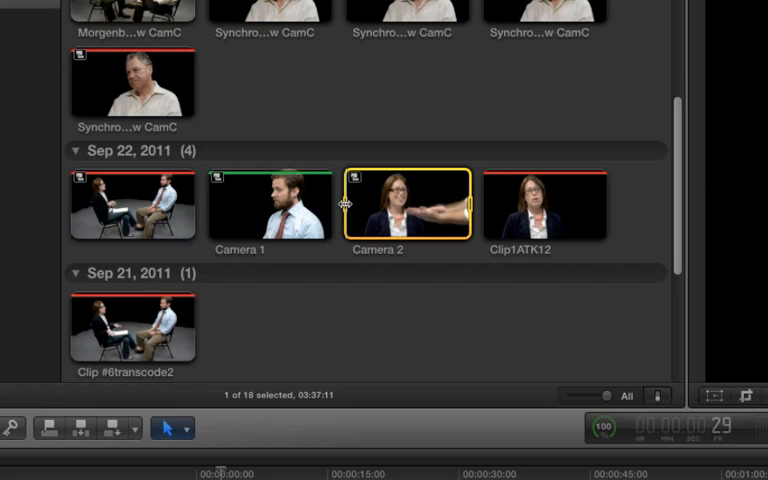
pyautogui.moveTo(356, 204)
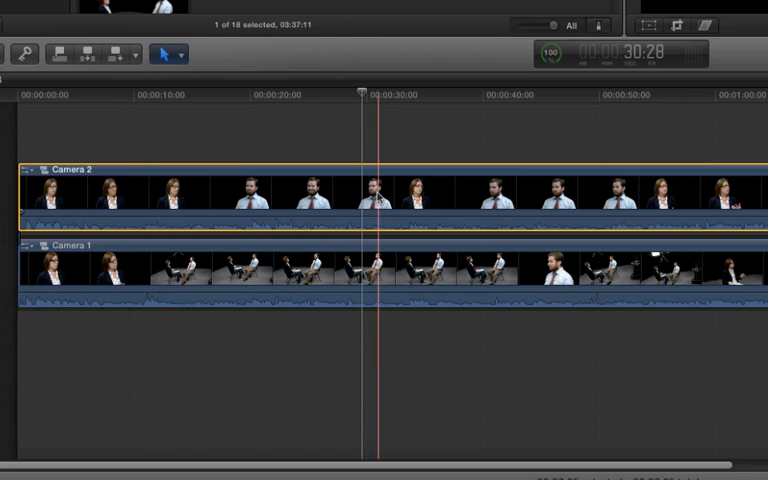
# Detach Camera 2's audio into its own clip beneath the stacked camera clips.
pyautogui.rightClick(376, 196)
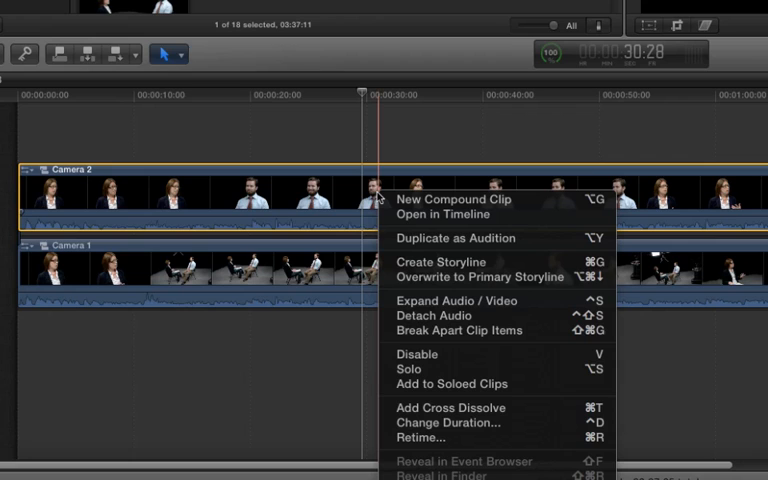
pyautogui.moveTo(470, 276)
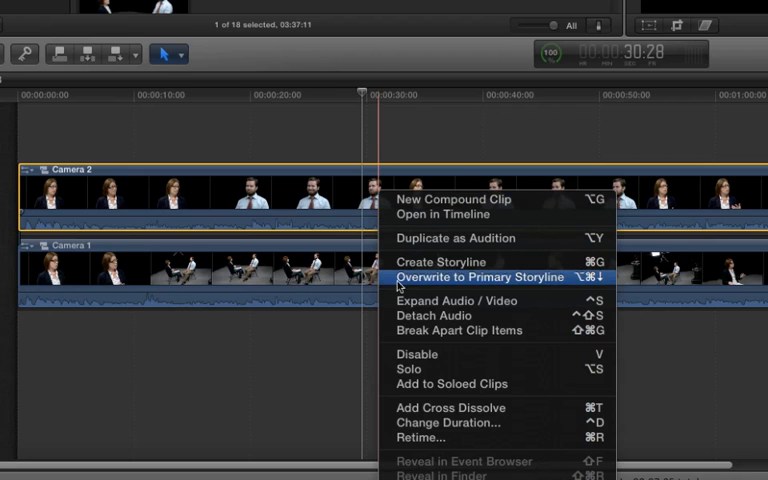
pyautogui.moveTo(424, 316)
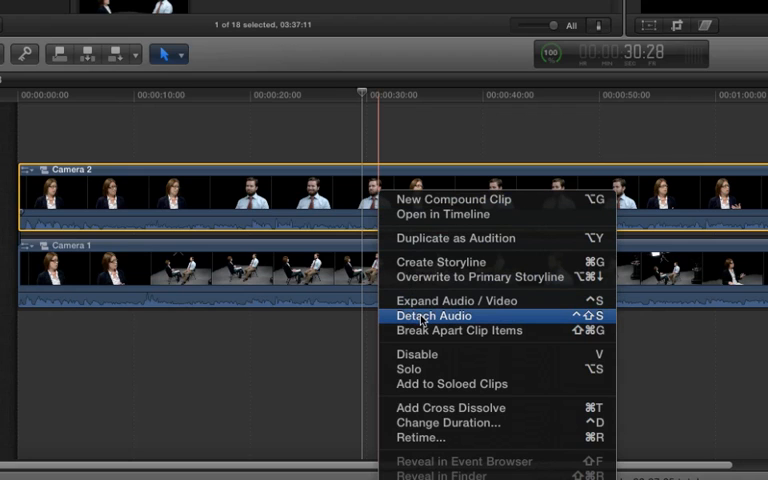
pyautogui.click(434, 316)
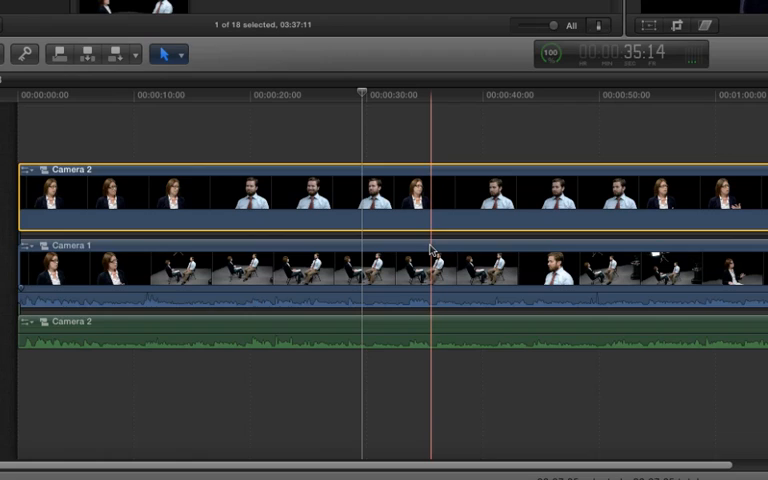
pyautogui.rightClick(430, 256)
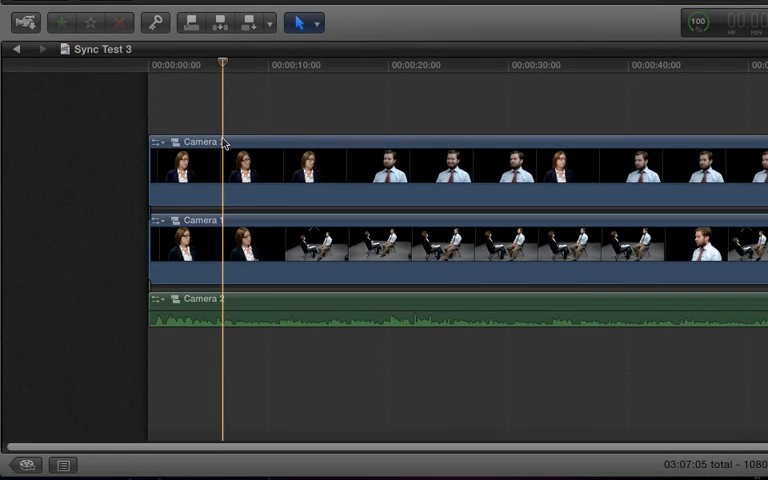
# Blade the top Camera 2 clip into two pieces a few seconds from its start.
pyautogui.click(298, 22)
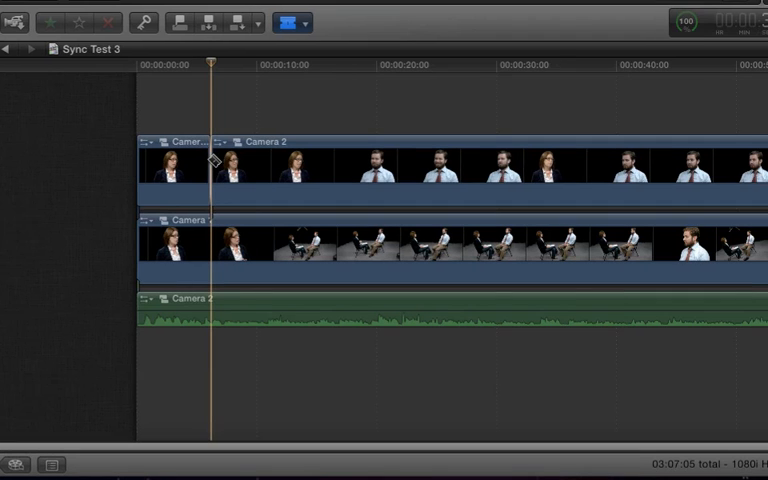
pyautogui.click(290, 22)
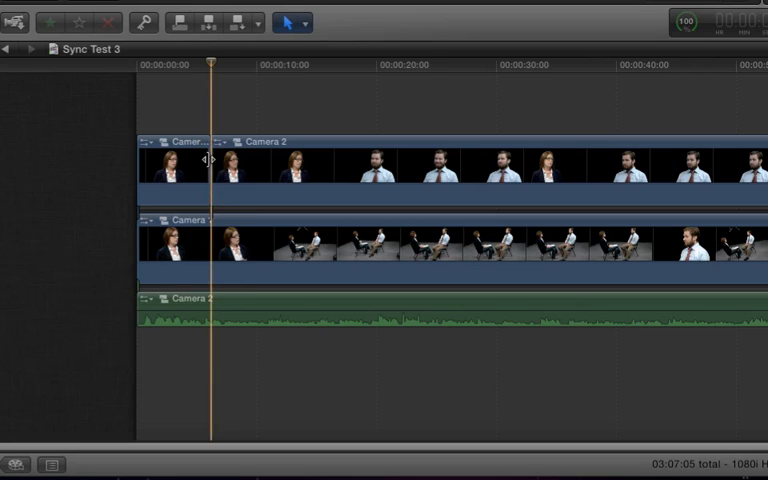